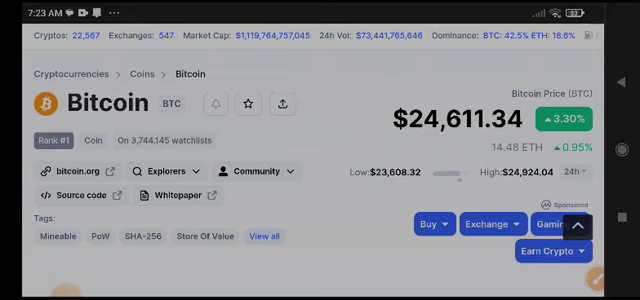
scroll("down", 3)
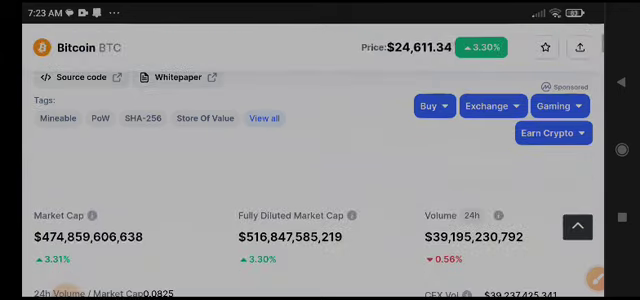
scroll("up", 3)
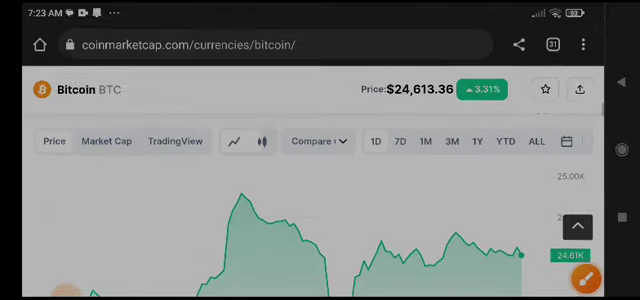
scroll("down", 3)
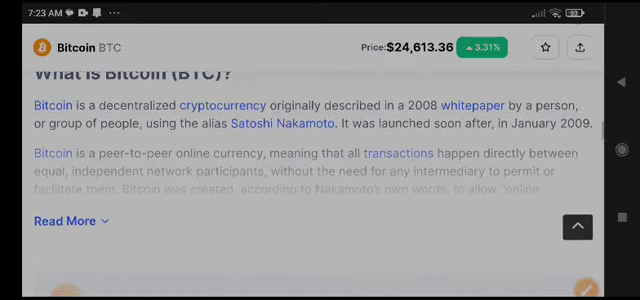
scroll("up", 3)
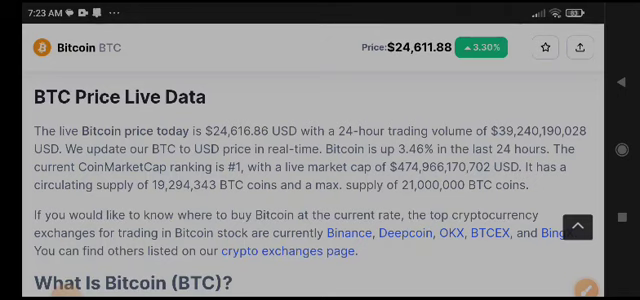
scroll("up", 3)
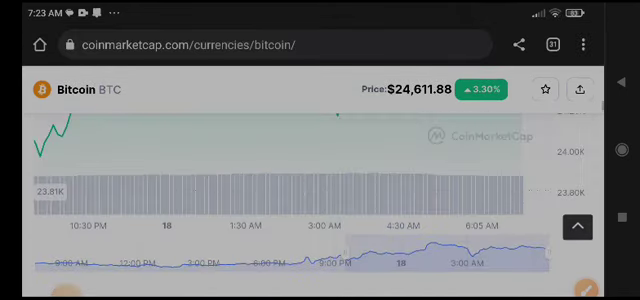
scroll("down", 3)
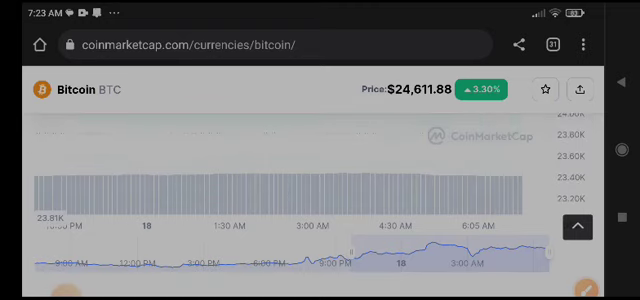